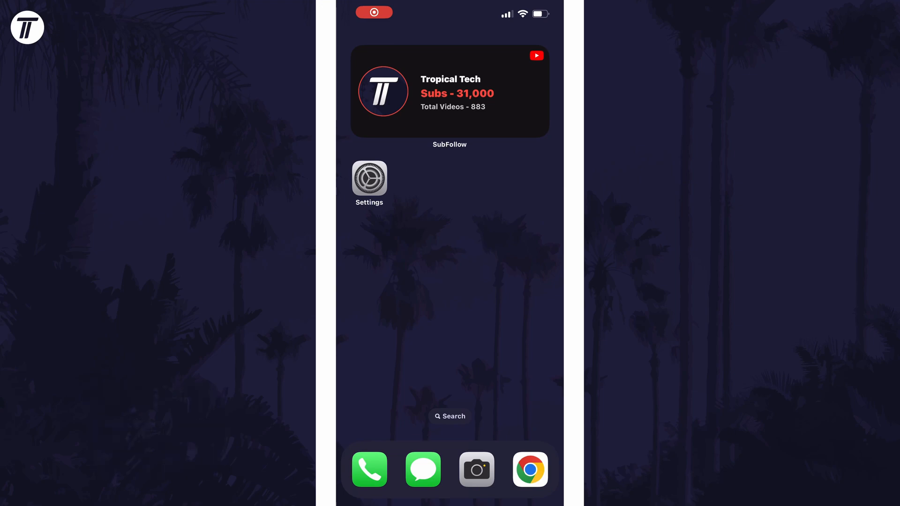
Launch Chrome from the dock, showing the Tropical Tech YouTube channel in mobile layout
click(450, 91)
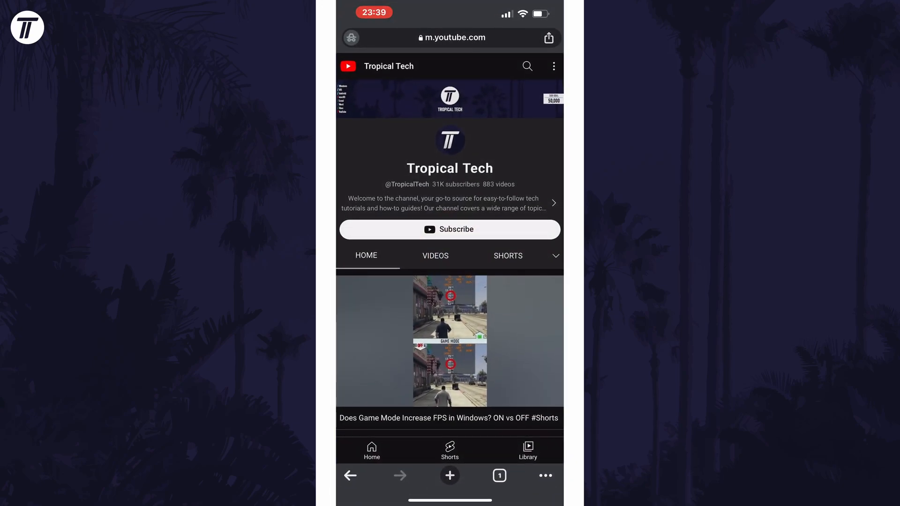
Reload the Tropical Tech channel page as the desktop site via Request desktop site
click(544, 475)
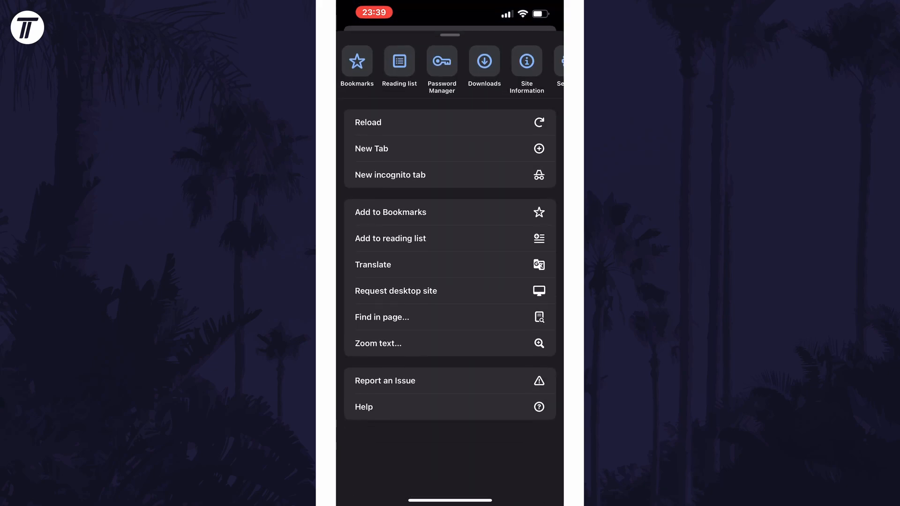
click(396, 291)
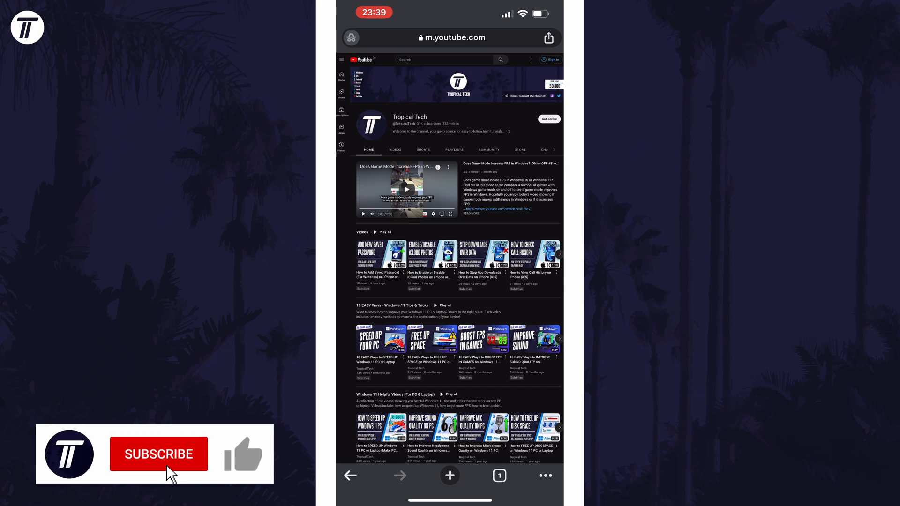
click(158, 454)
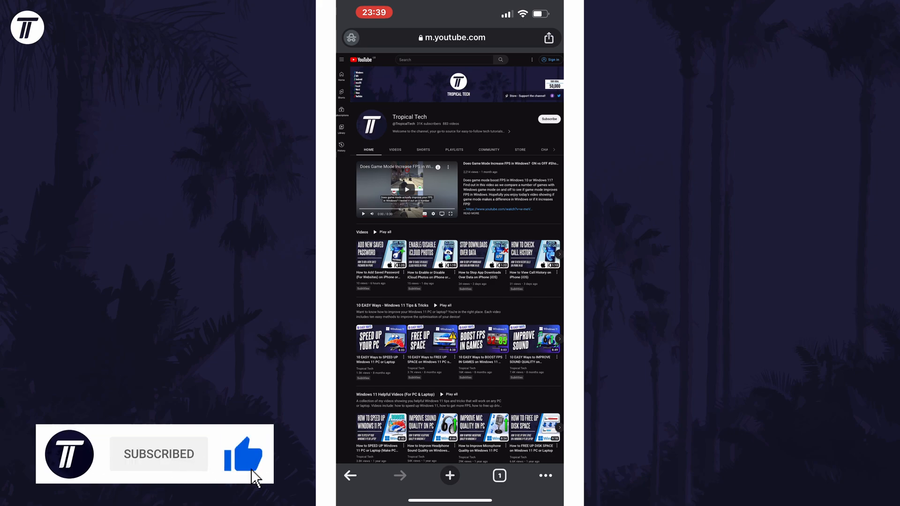